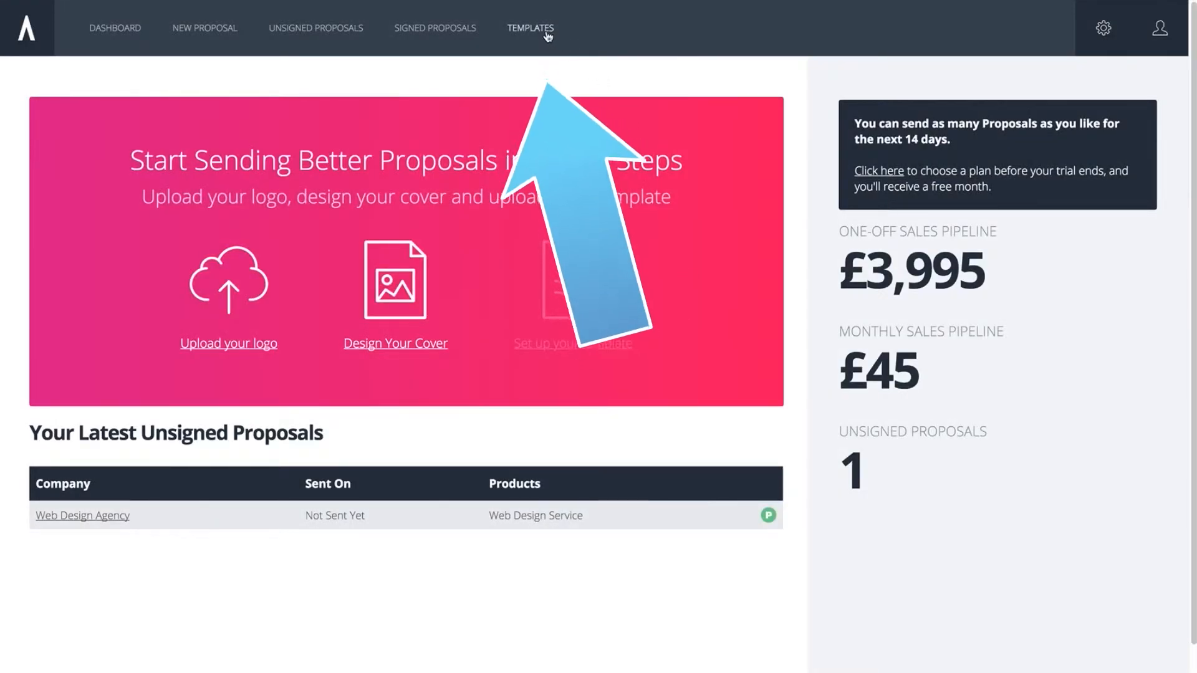
# Create a new proposal template named 'Test Template' from the Templates list and continue to its editor.
pyautogui.click(530, 29)
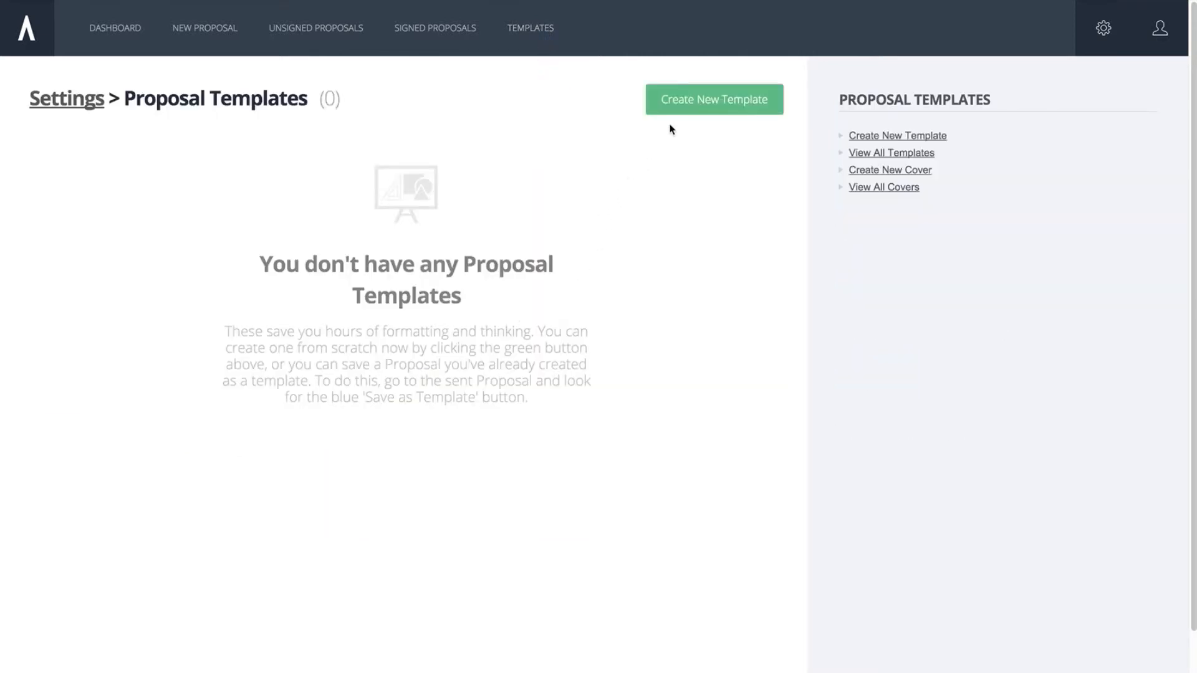
pyautogui.click(713, 98)
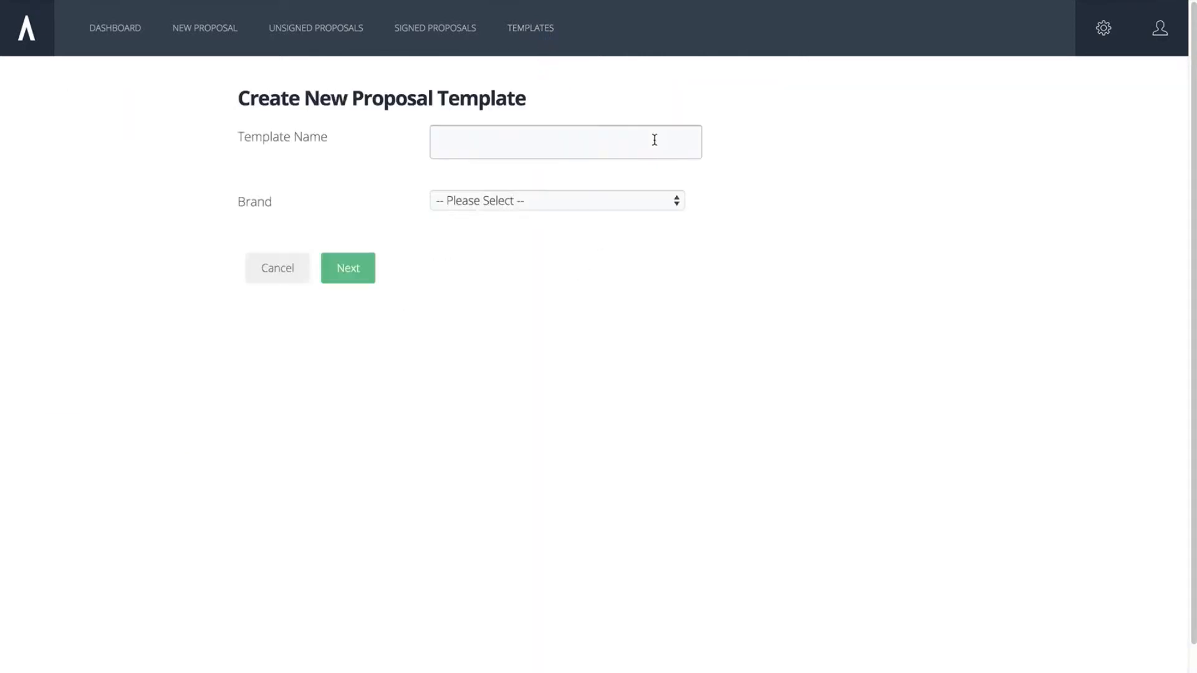
pyautogui.write('Test Template')
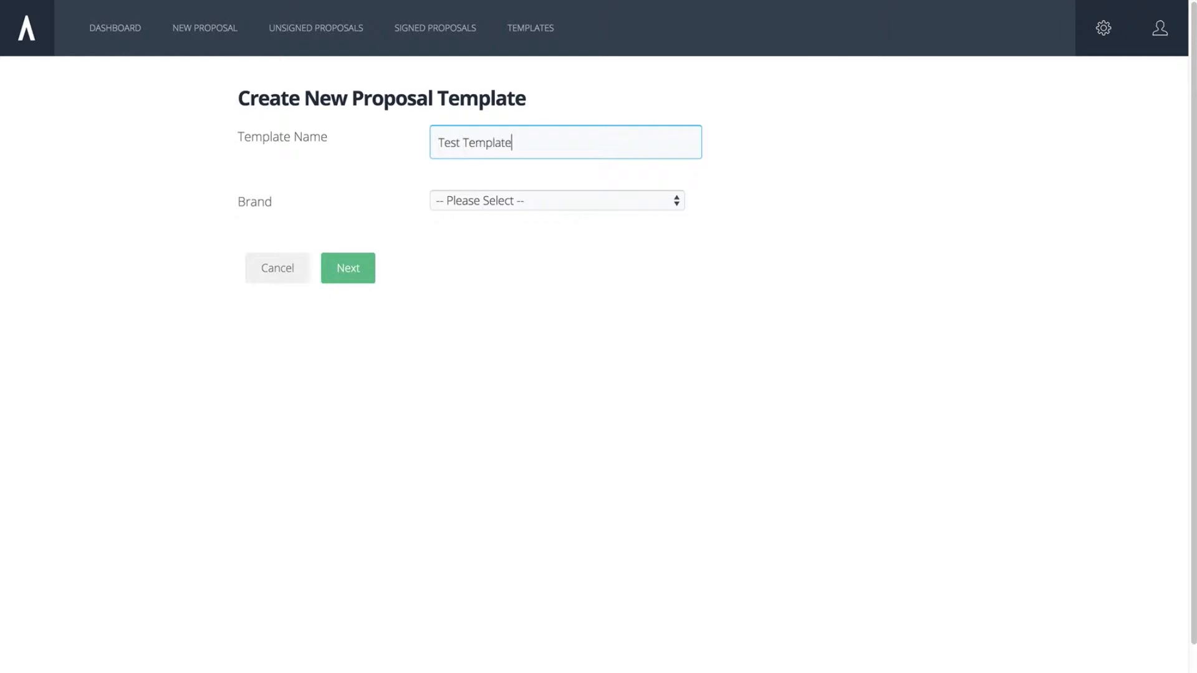
pyautogui.click(348, 268)
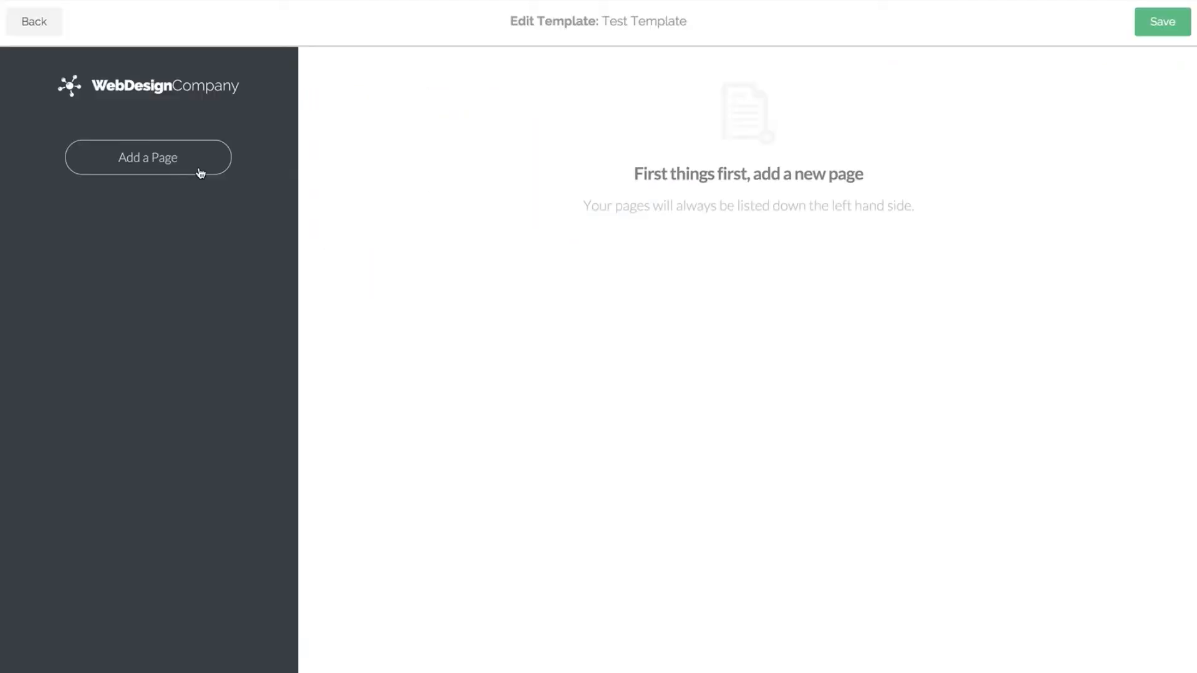
pyautogui.moveTo(400, 259)
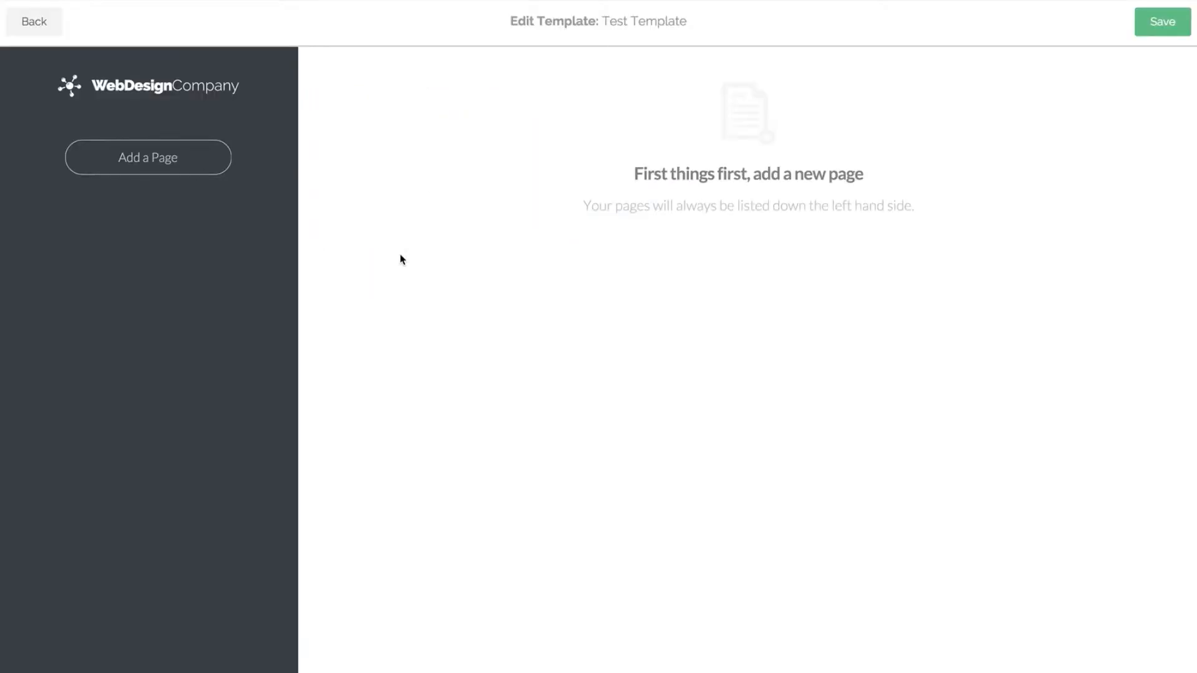
# Add pages to Test Template, naming them Introduction, About Us, Portfolio, Case Study and Costs.
pyautogui.click(149, 157)
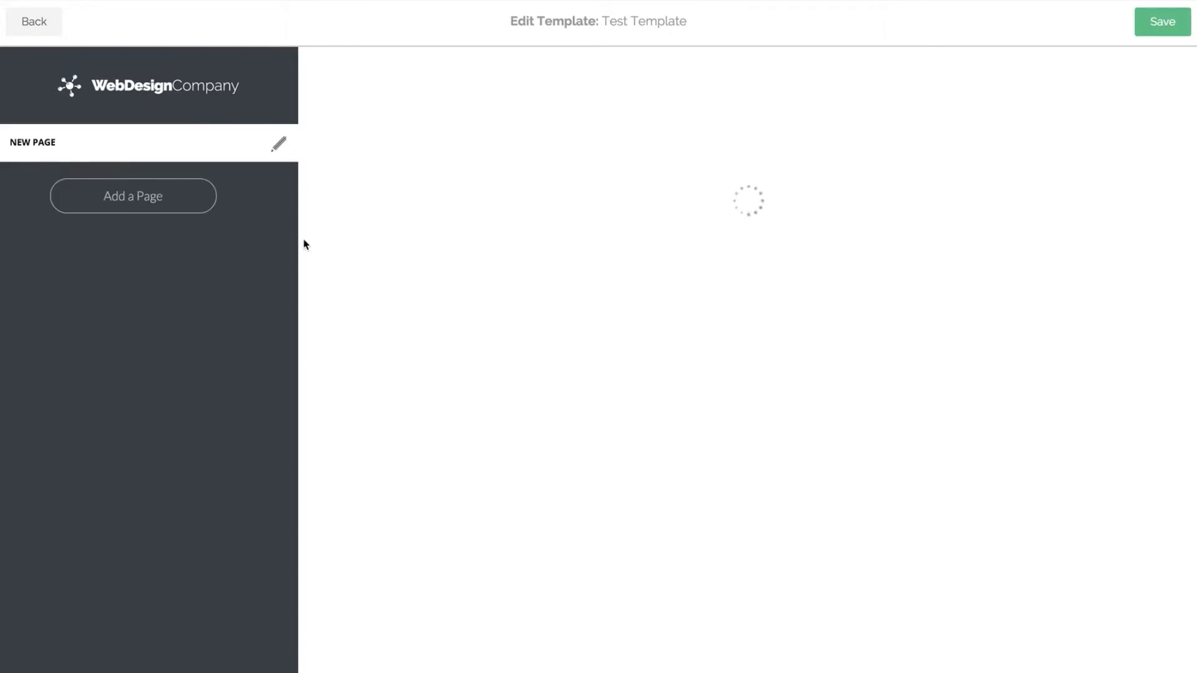
pyautogui.click(278, 143)
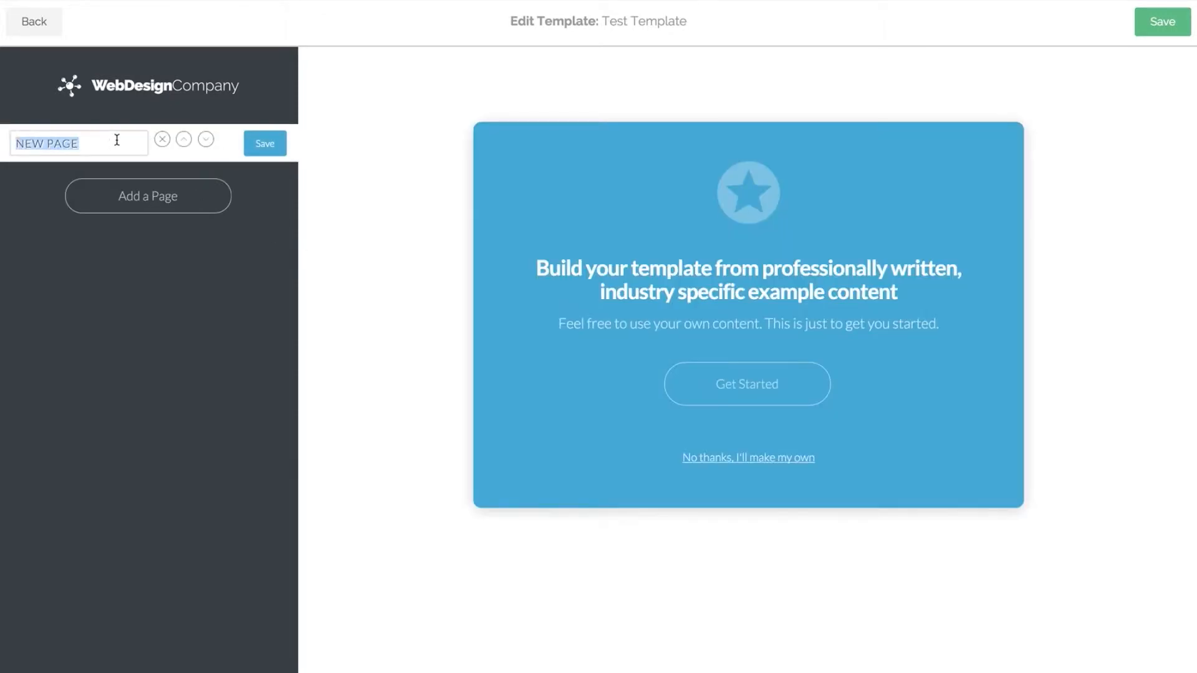
pyautogui.click(264, 143)
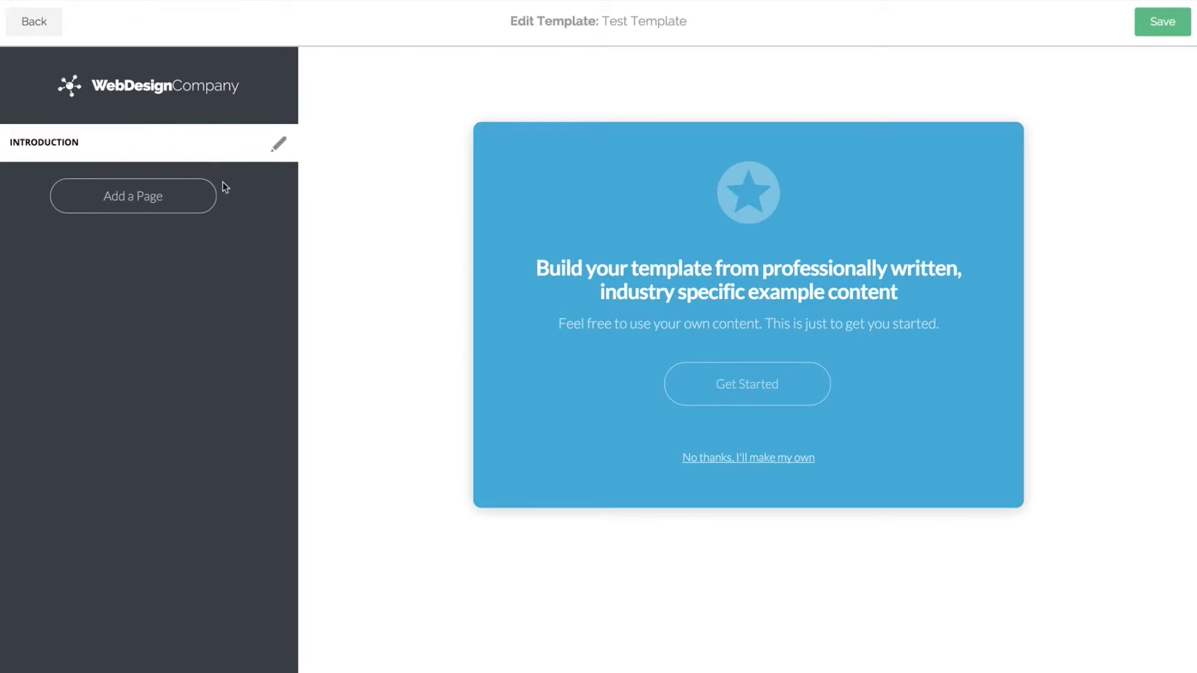
pyautogui.click(132, 195)
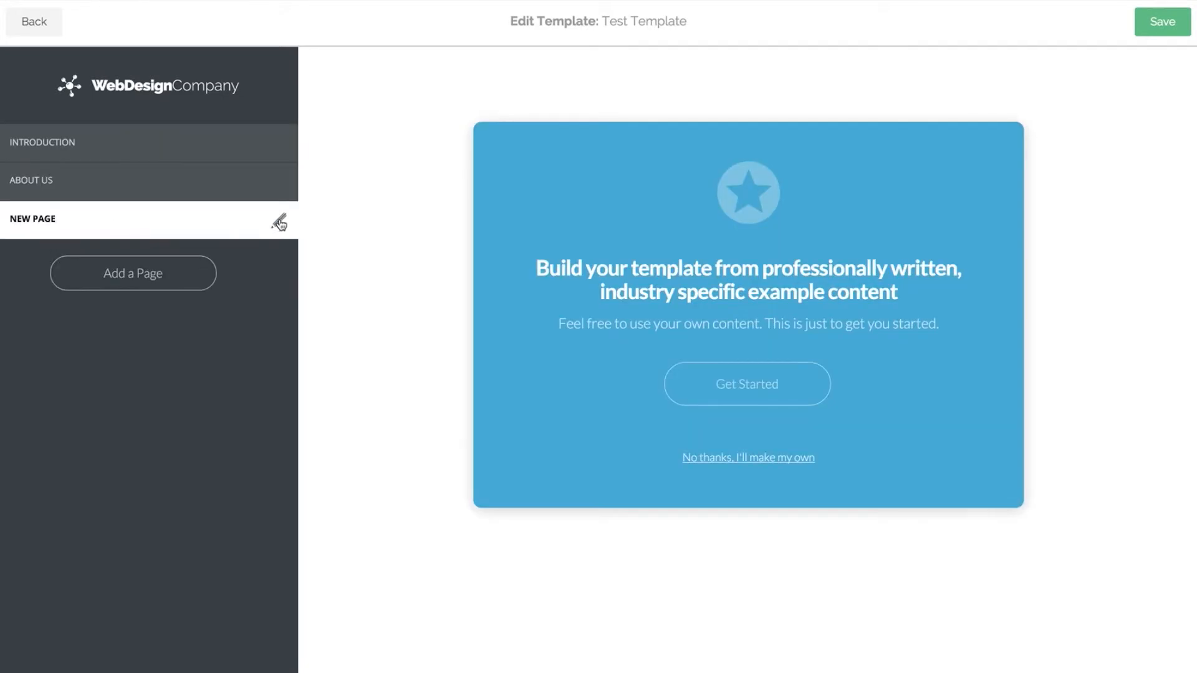
pyautogui.click(279, 222)
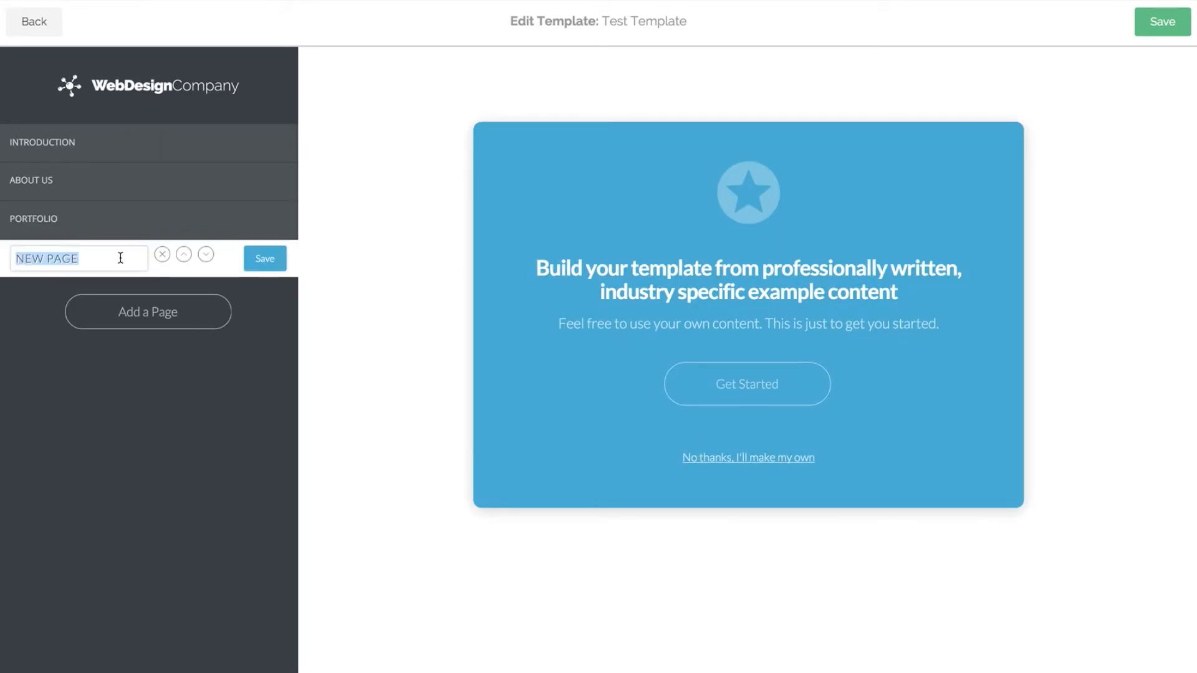
pyautogui.click(264, 258)
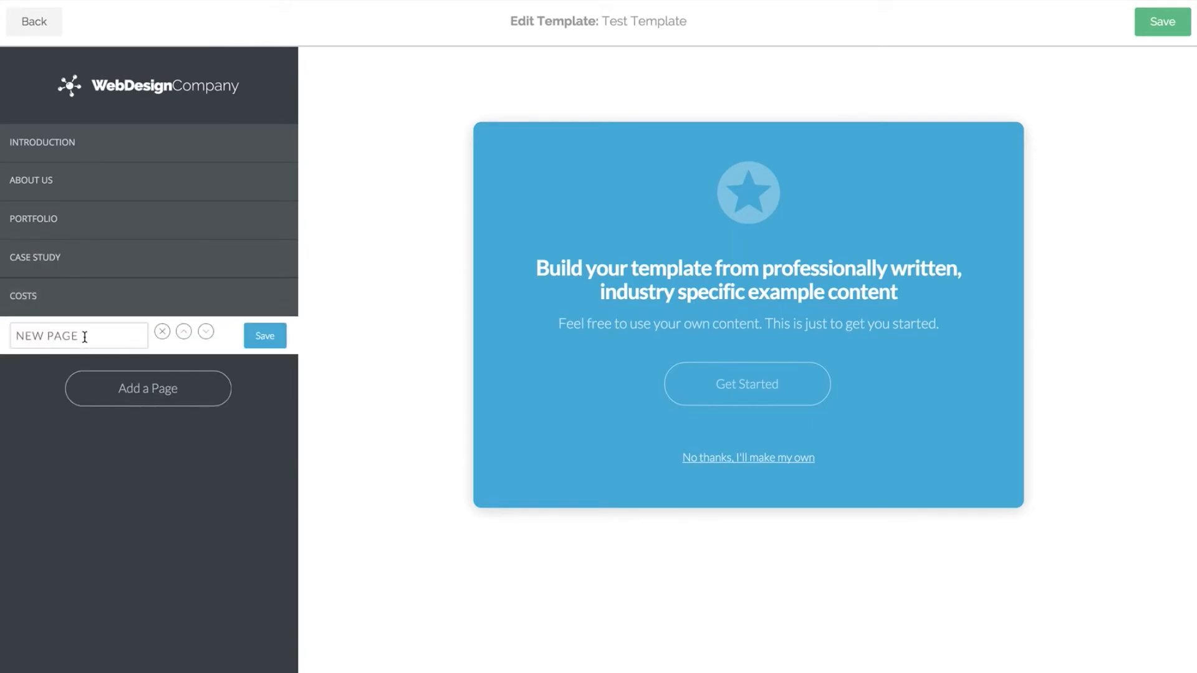
pyautogui.click(746, 383)
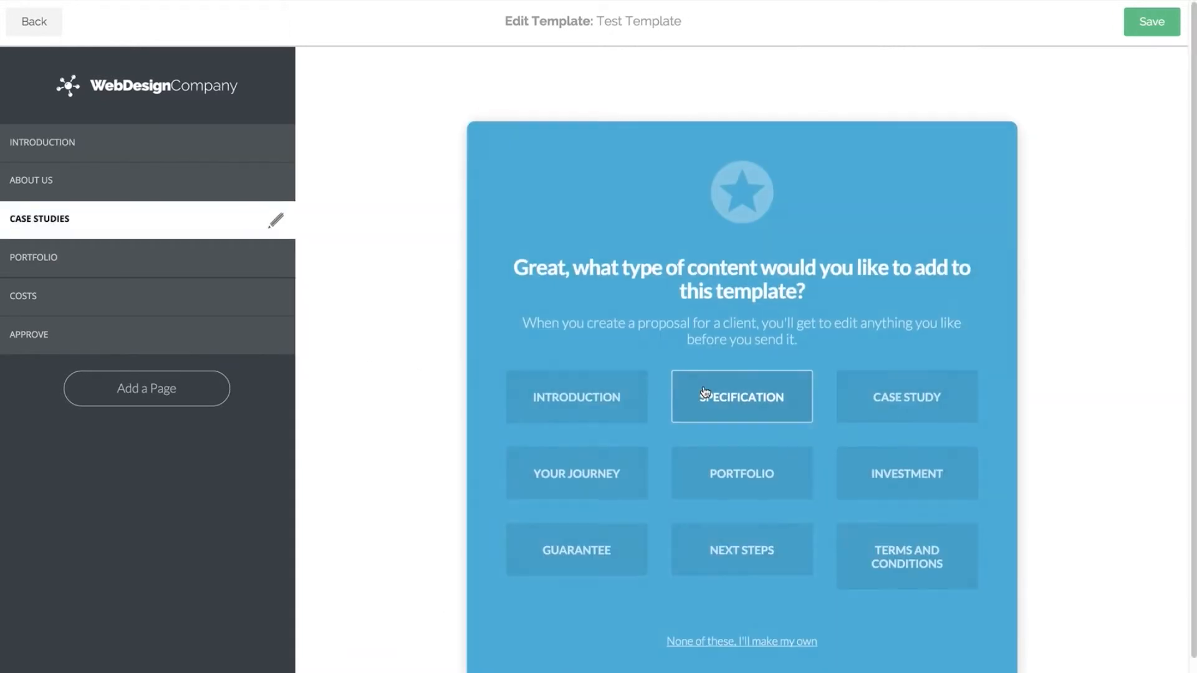
# Switch to the Costs page and choose to write its content from scratch.
pyautogui.click(905, 396)
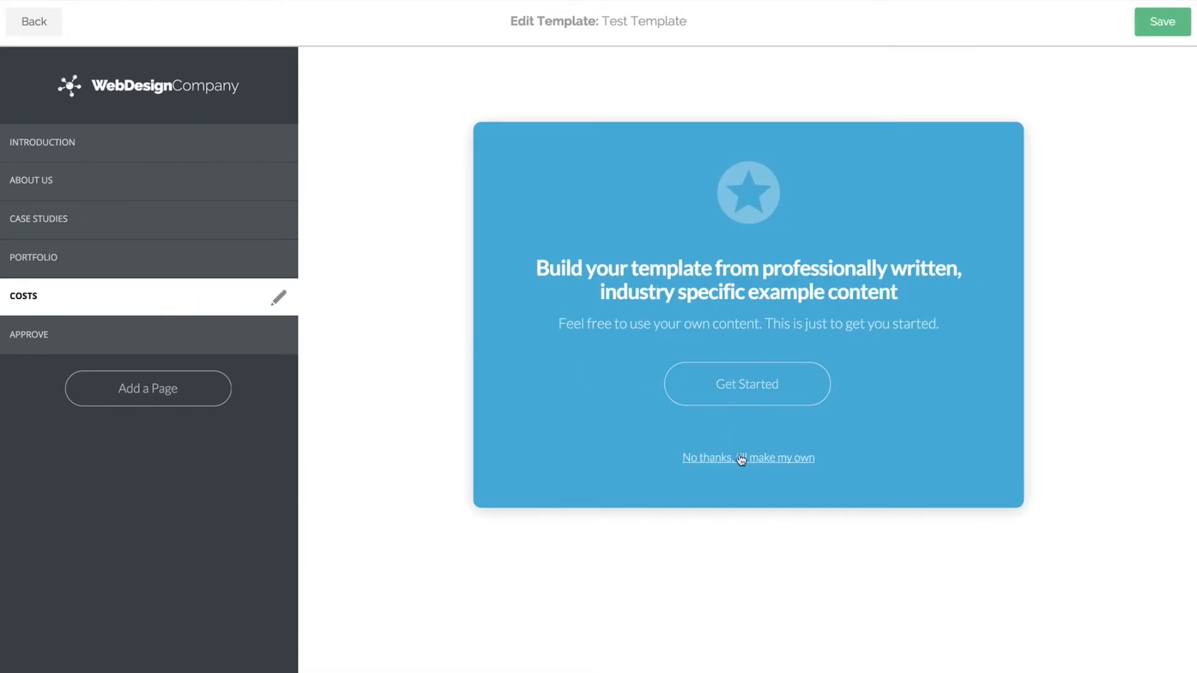
pyautogui.click(746, 457)
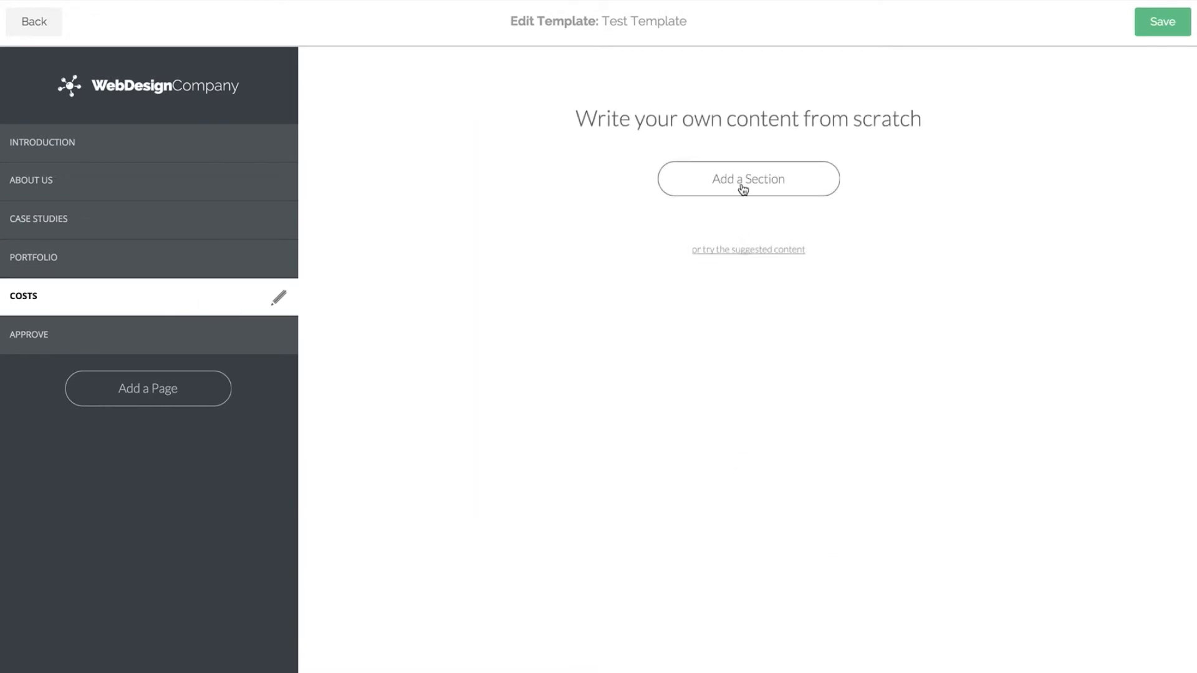
# Add a title and pricing text section to the Costs page, then save Test Template.
pyautogui.click(746, 178)
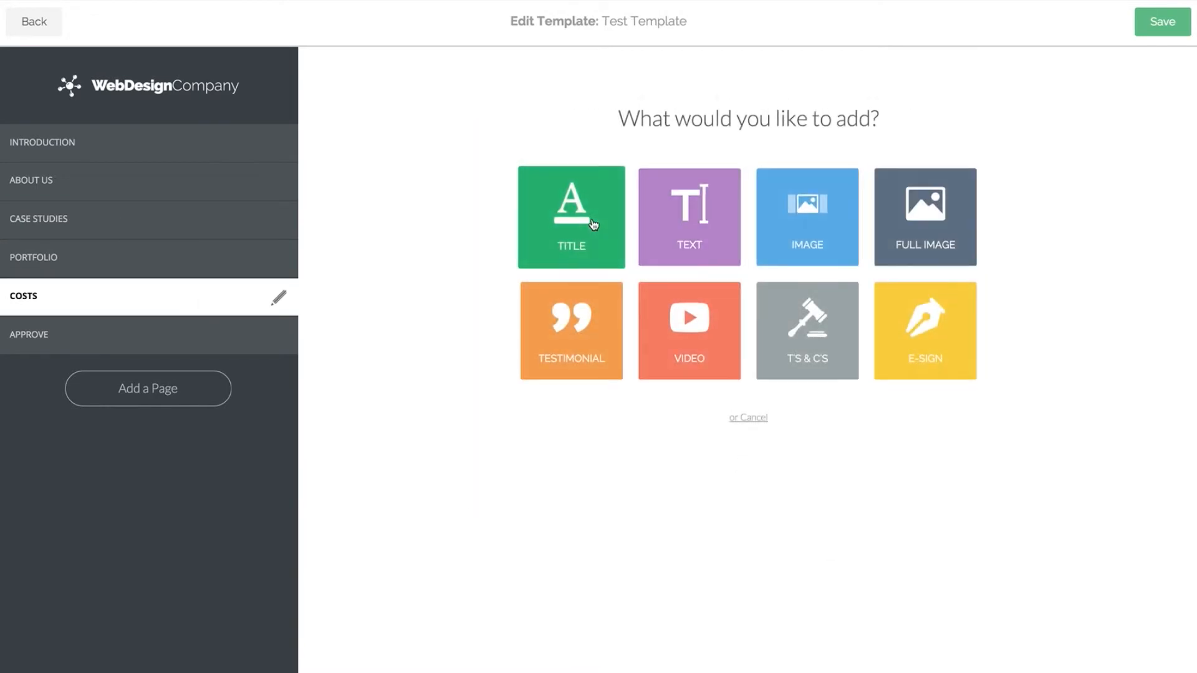
pyautogui.click(1161, 22)
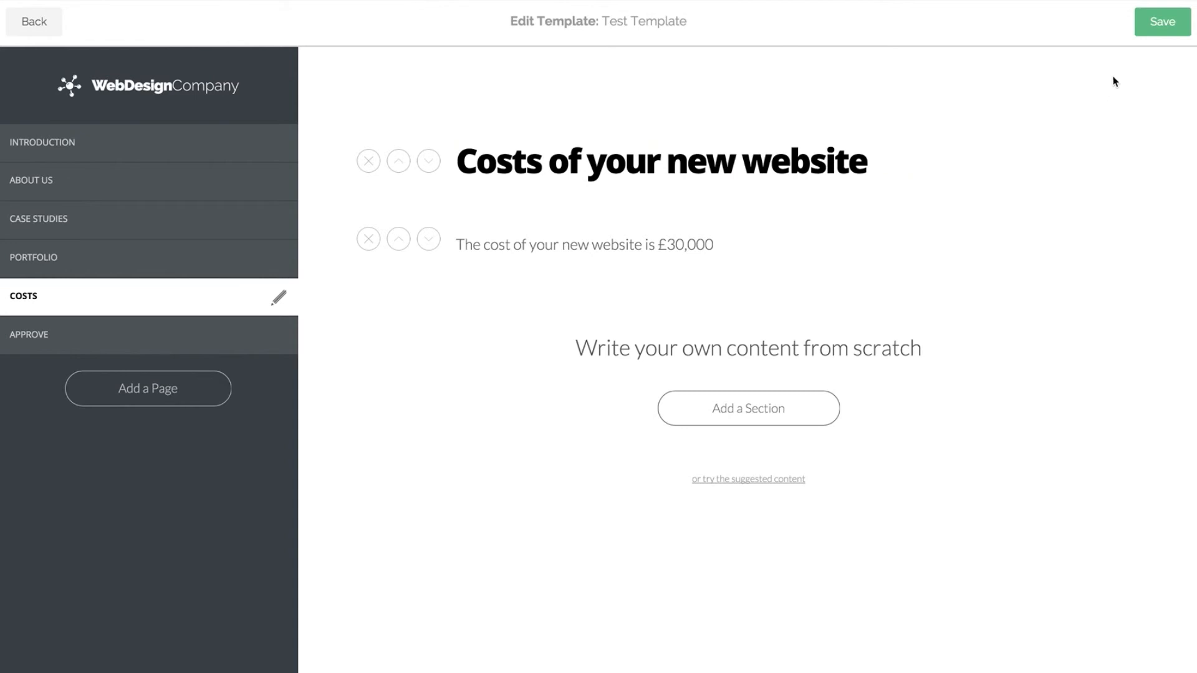
pyautogui.moveTo(1140, 126)
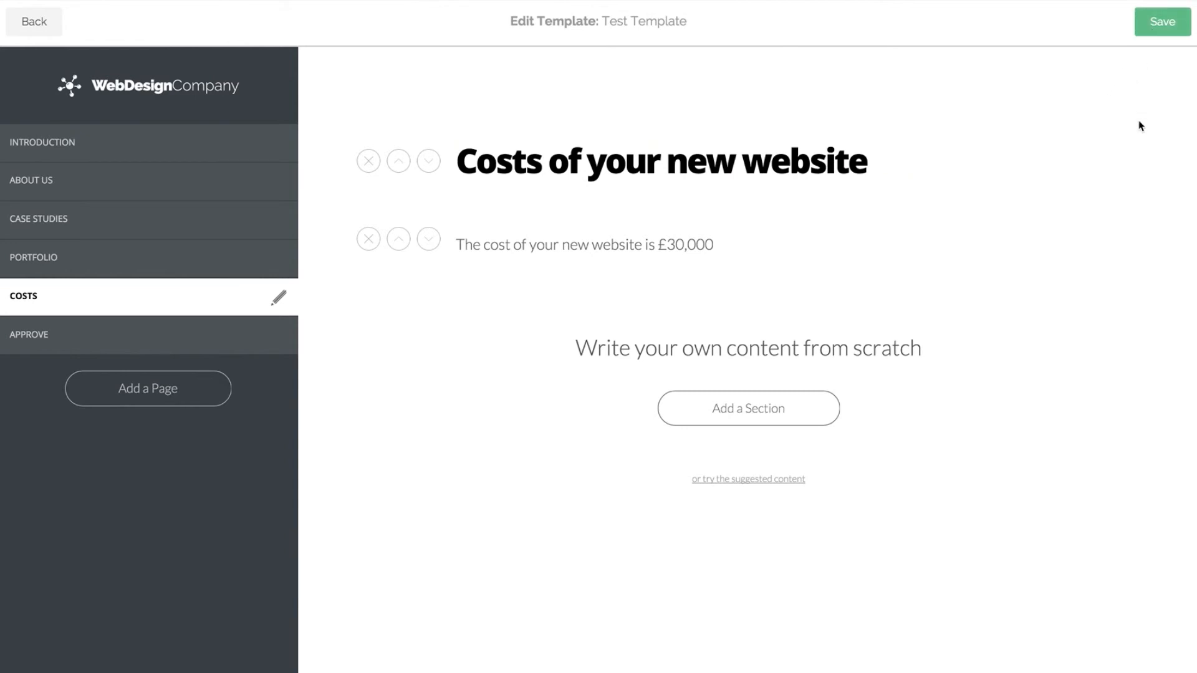
pyautogui.click(1160, 21)
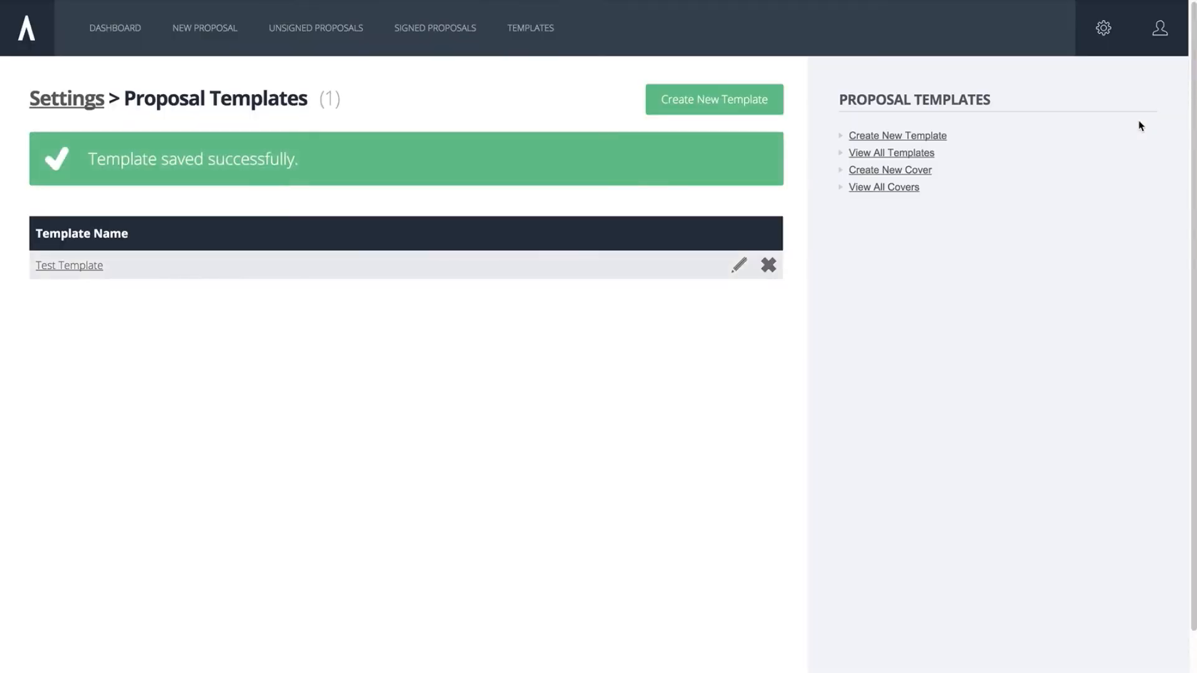
pyautogui.moveTo(702, 381)
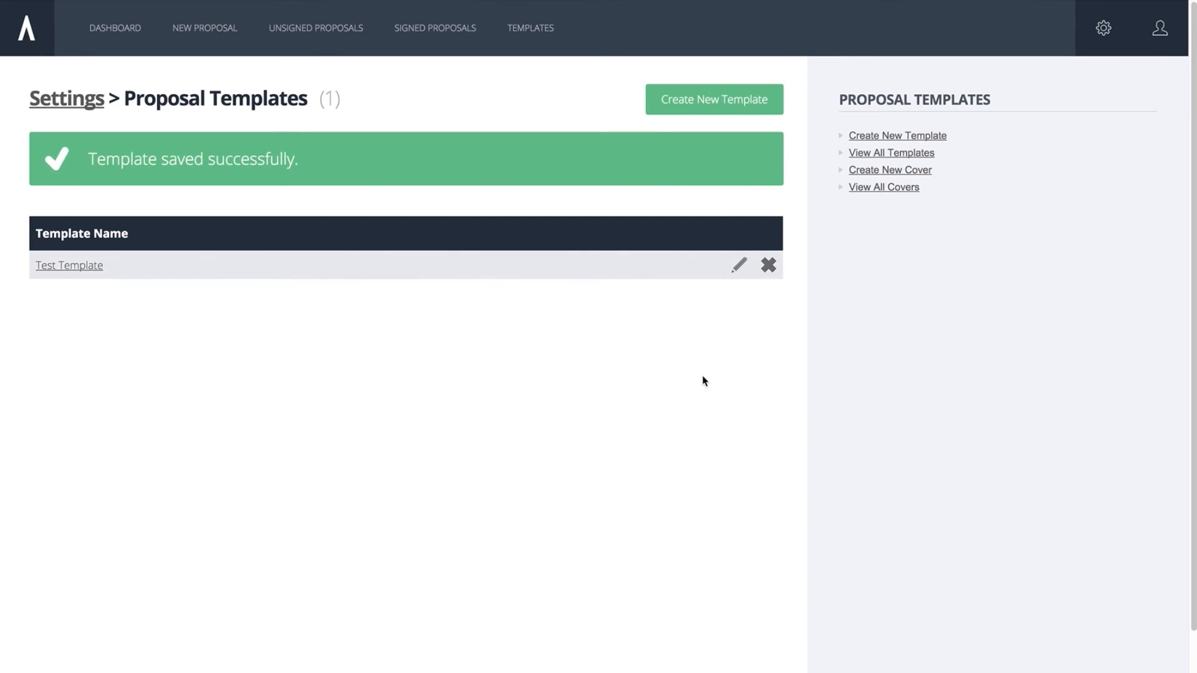